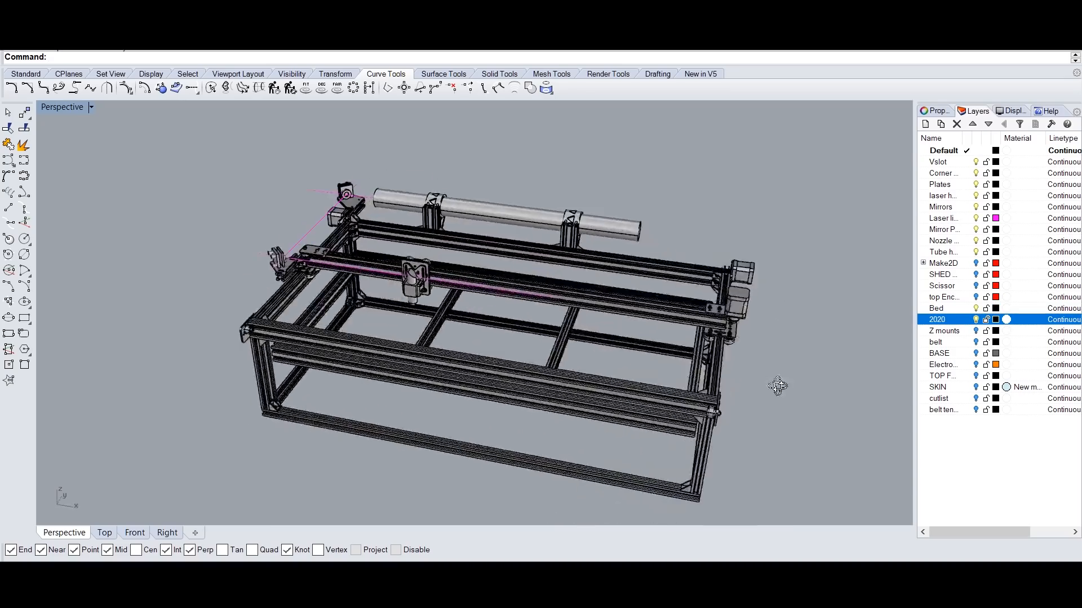
Step: Orbit the Perspective view to see the rail tube and motors from the other side
drag(777, 386, 519, 364)
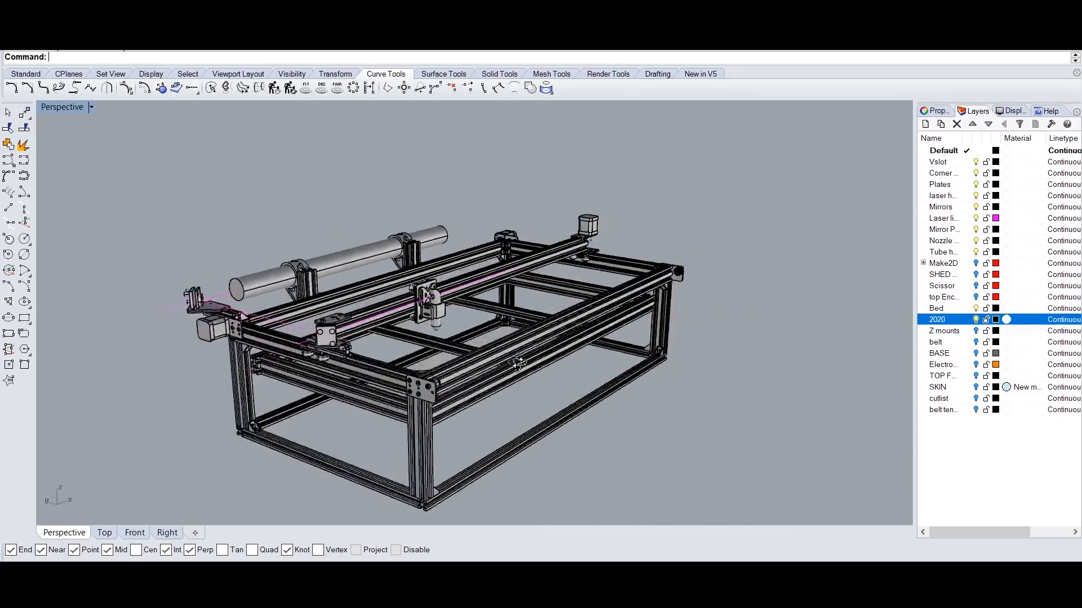